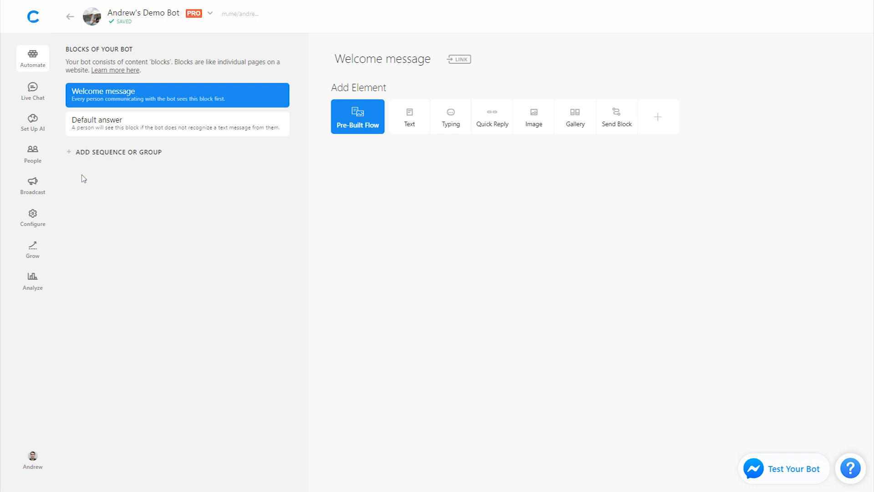
mouse_move(101, 170)
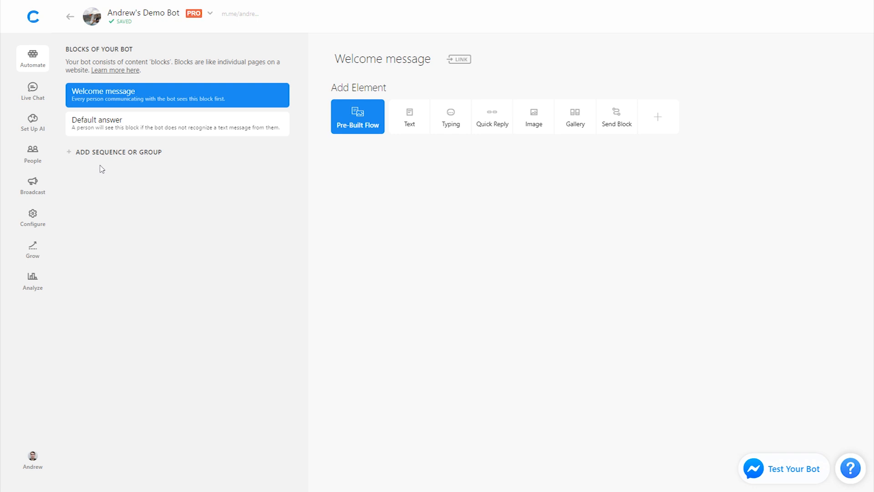
Step: Add a new empty block group named Black Friday Sale to the bot
click(118, 152)
text(BLACK FRIDAY SALE)
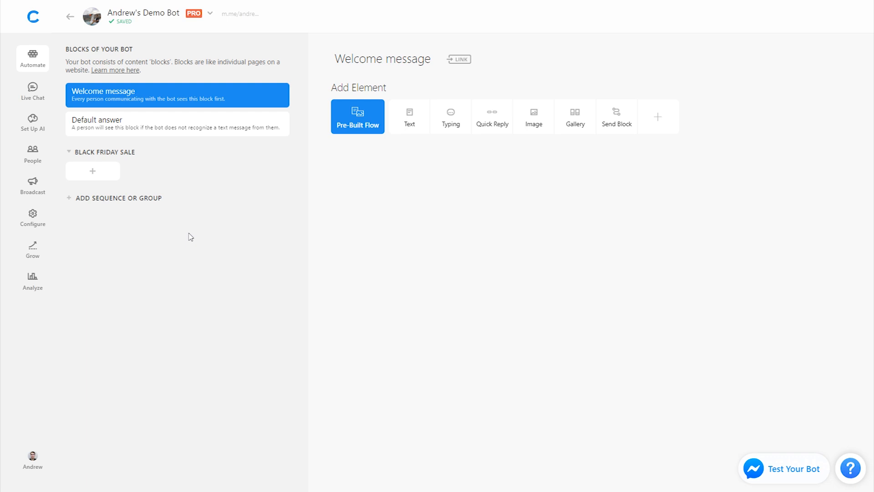
Step: Add a Coupon Code block to the group with text 'Use the code: BLACK50'
click(93, 171)
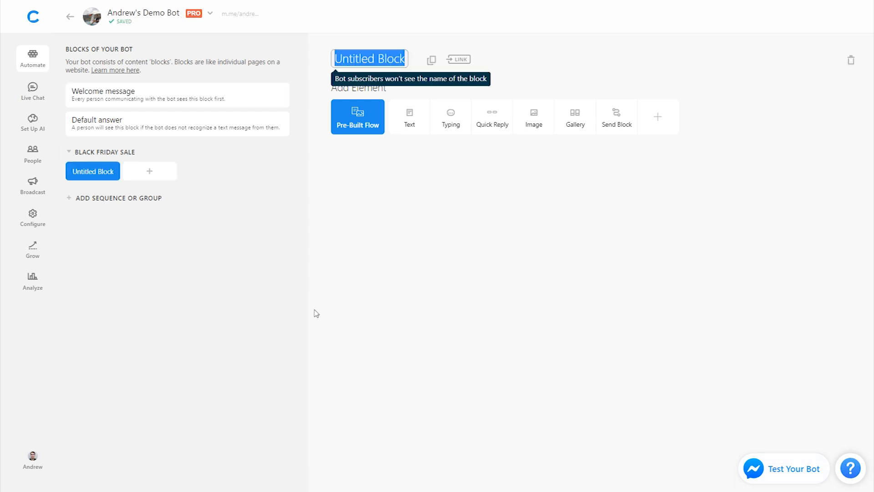
text(Coupon Code)
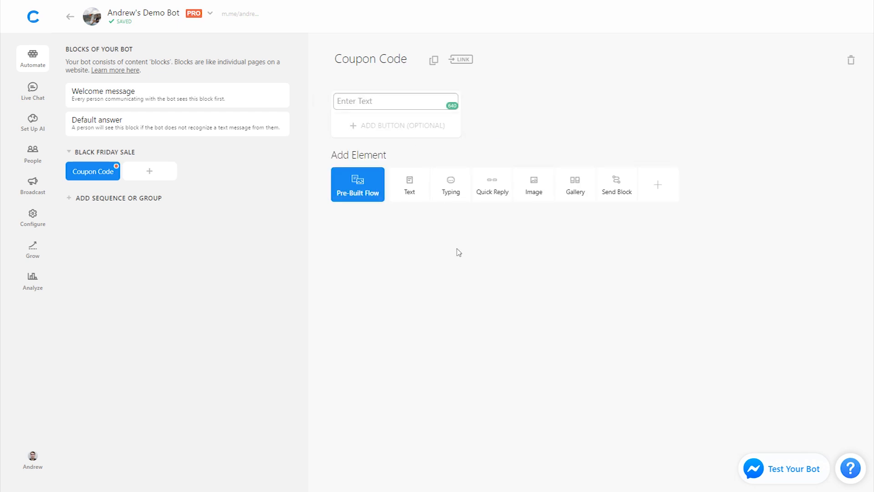
text(Use the code: BLACK50)
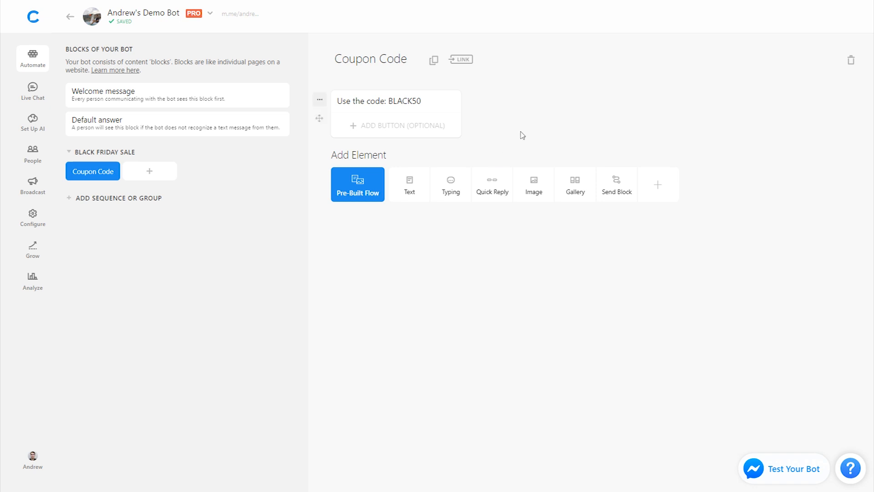
mouse_move(460, 60)
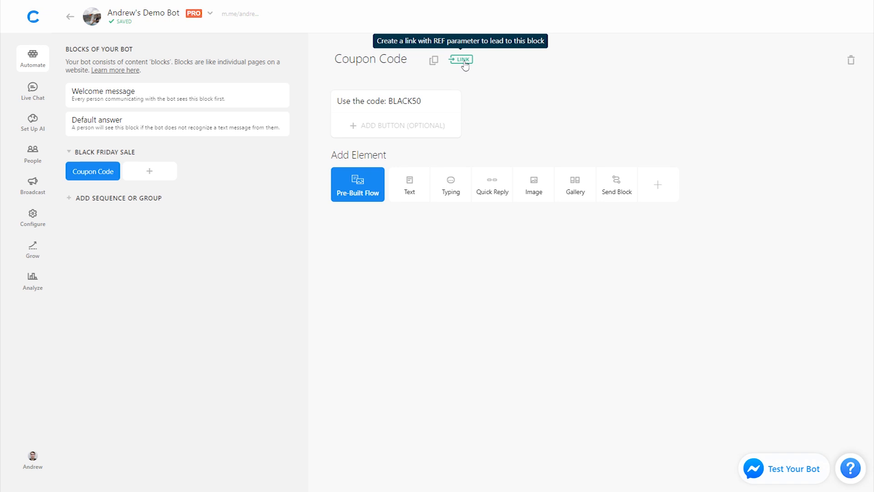
Step: Switch on the Coupon Code block link with ref parameter 'Coupon Code' and confirm
click(461, 60)
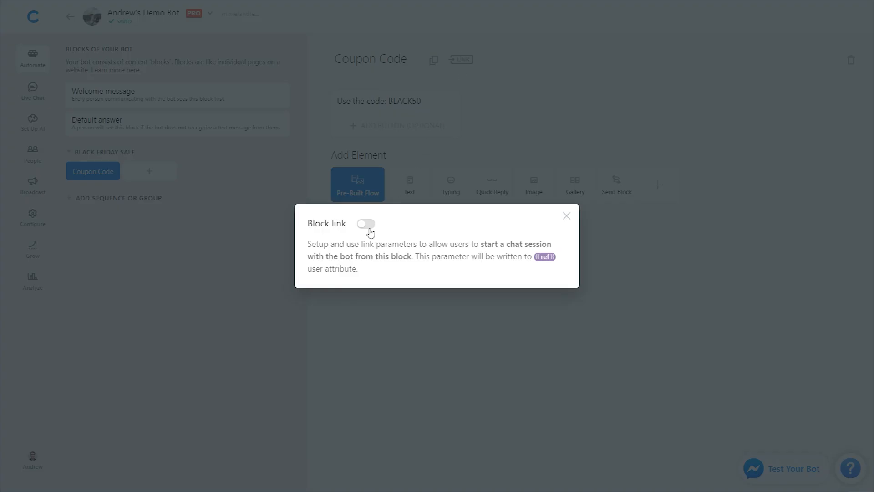
click(366, 224)
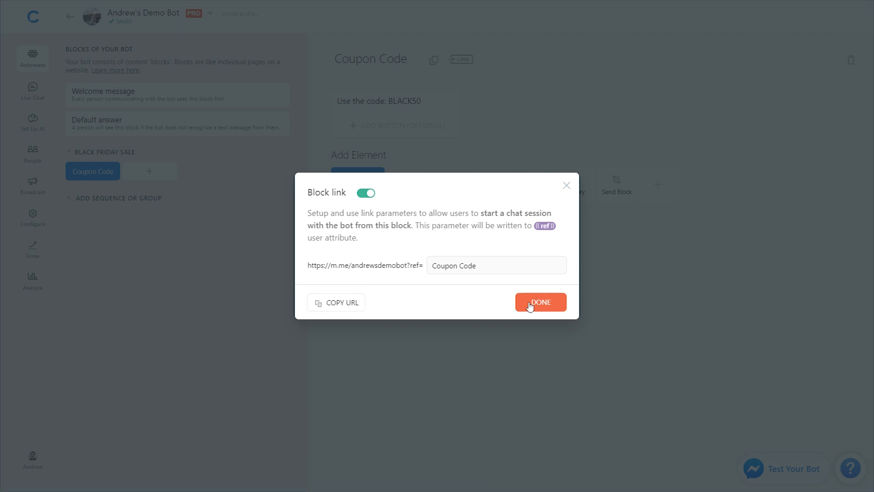
click(540, 302)
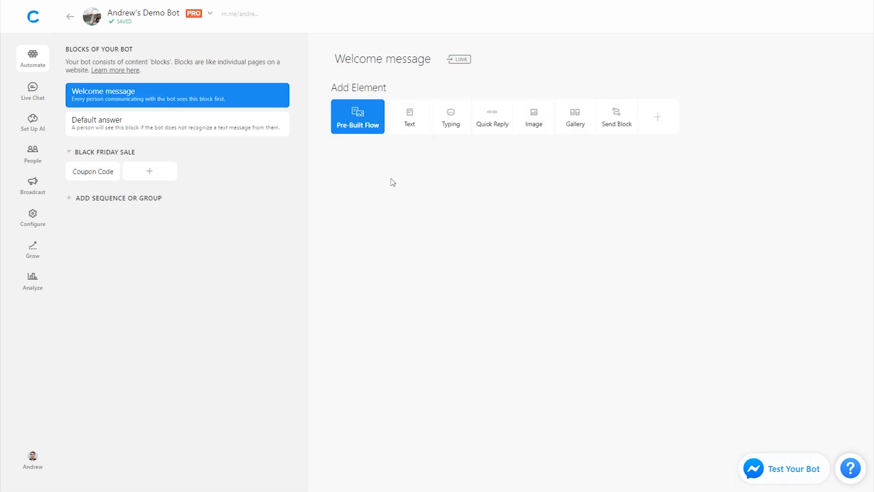
Step: Give the Welcome message the text 'Tap below to get your coupon!'
click(409, 116)
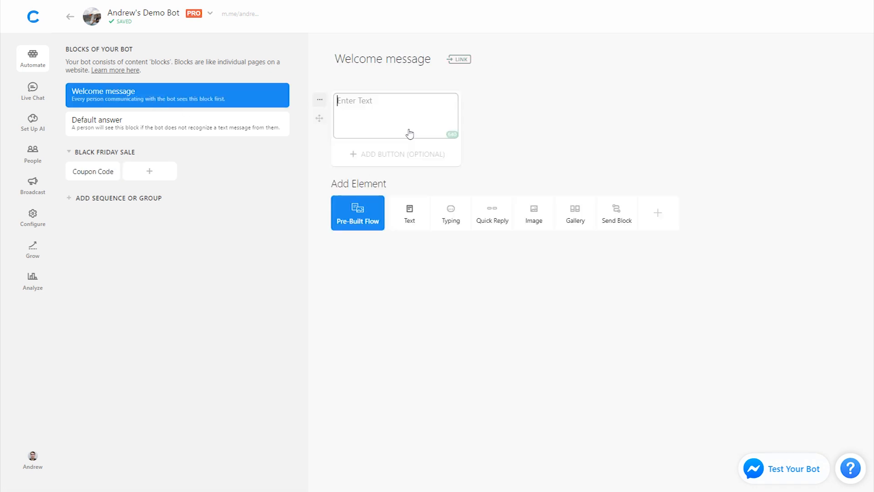
text(Tap below)
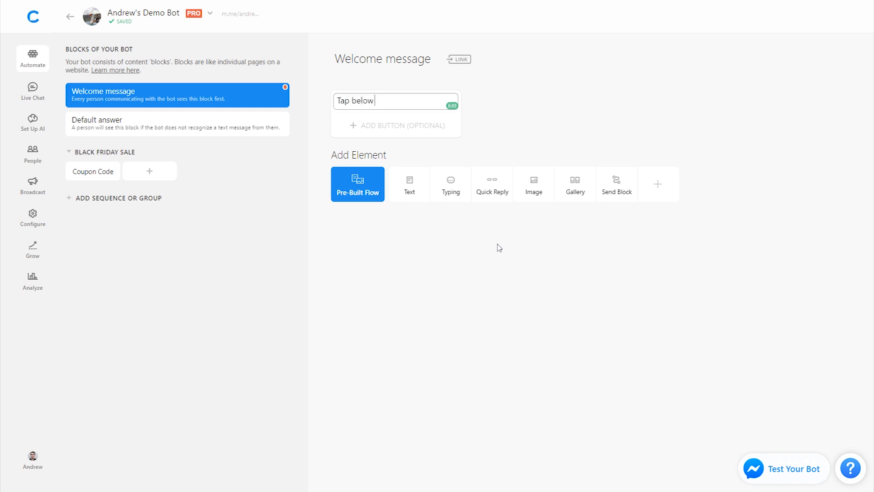
text(to get your coupon!)
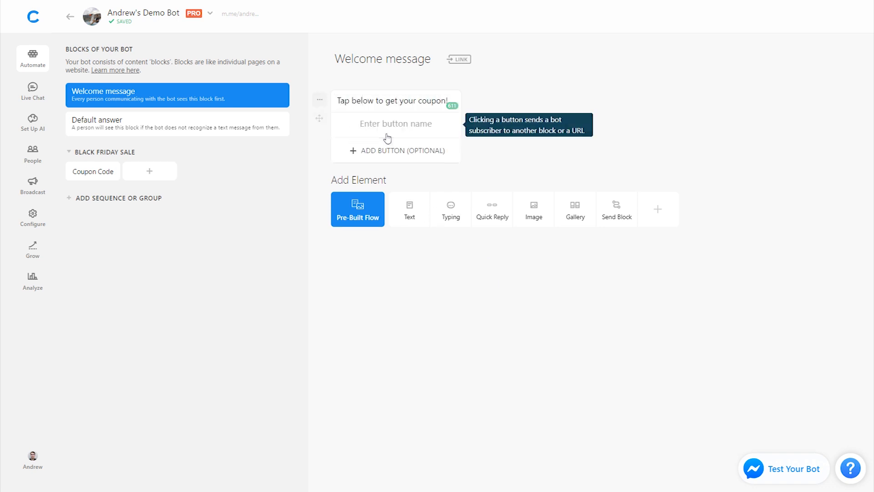
Step: Add a Claim Now button leading to the Coupon Code block, then head to Grow
click(396, 122)
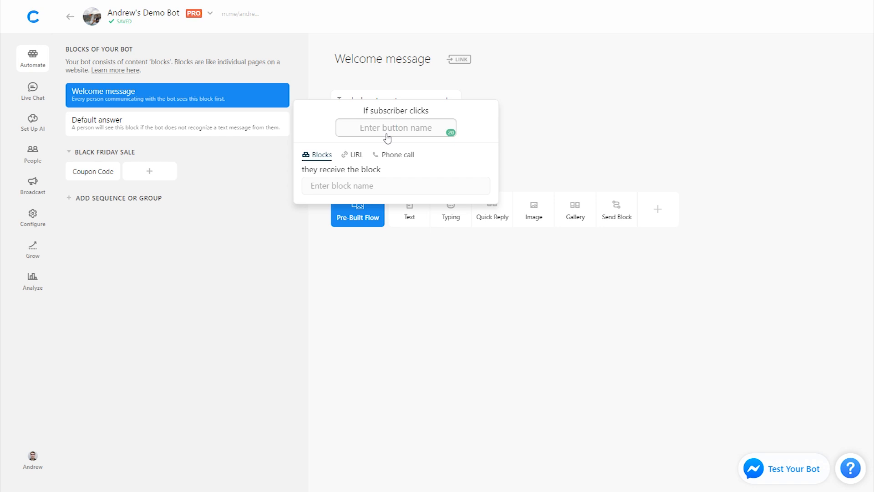
text(Claim Now)
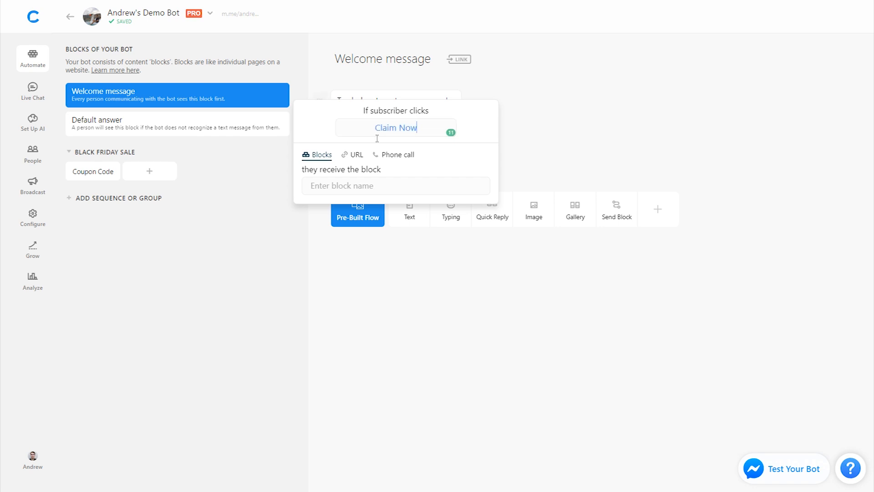
text(cou)
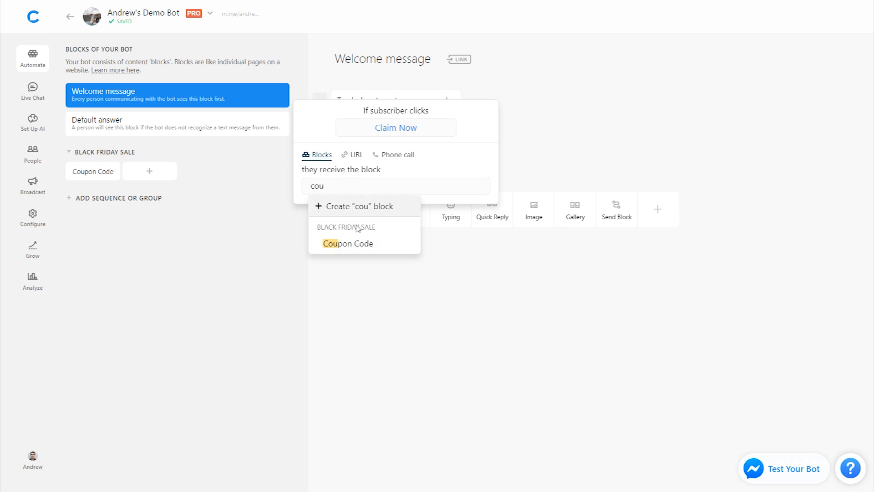
click(348, 243)
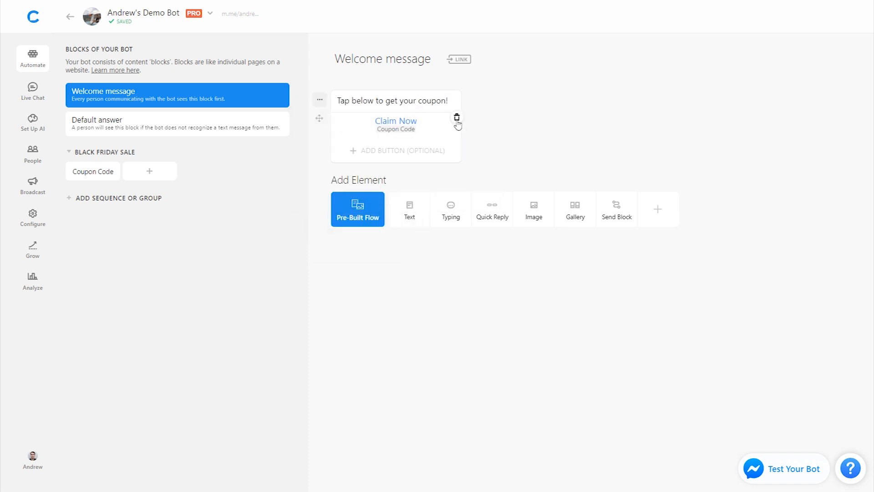
click(92, 172)
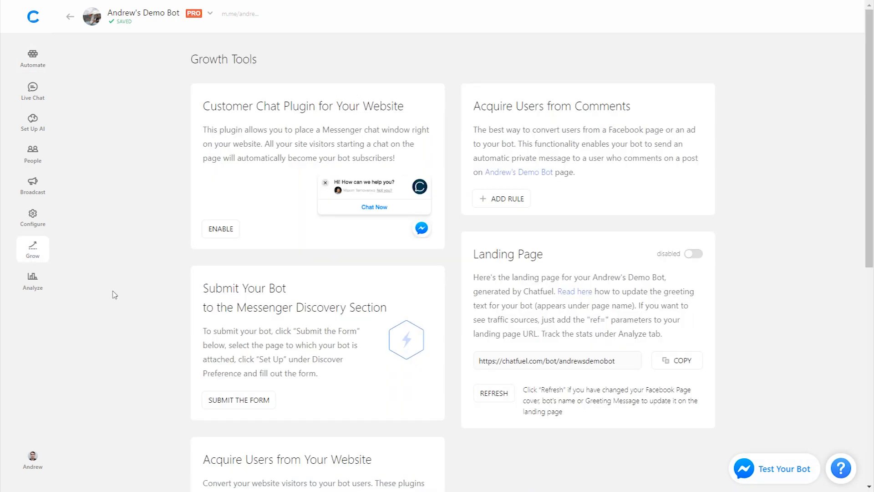
Step: Enable the Customer Chat Plugin for domain chatfuel.com
click(221, 228)
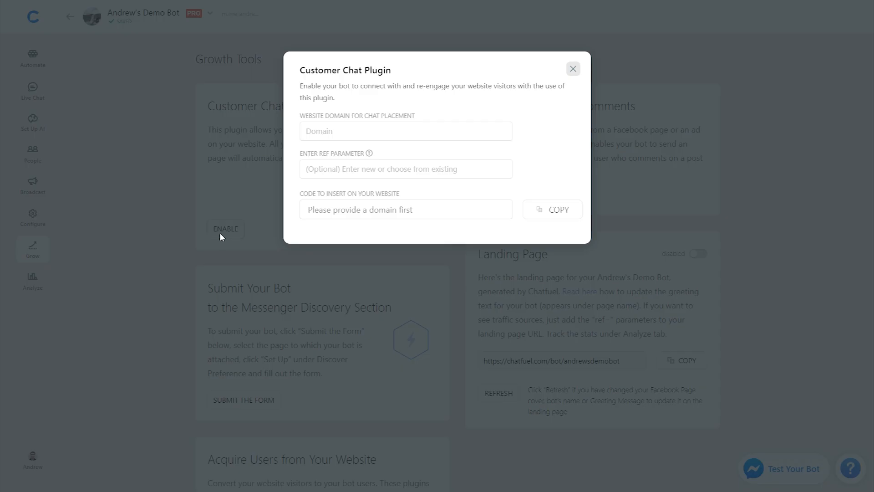
click(405, 131)
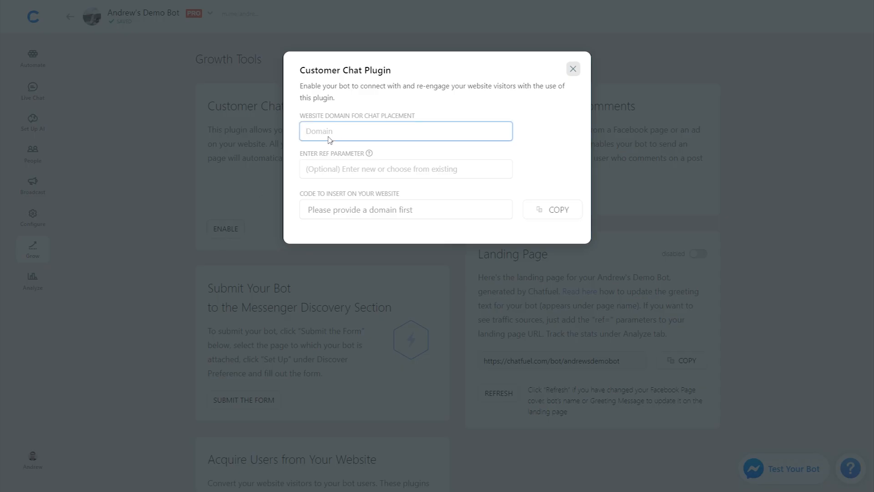
text(chatfuel.com)
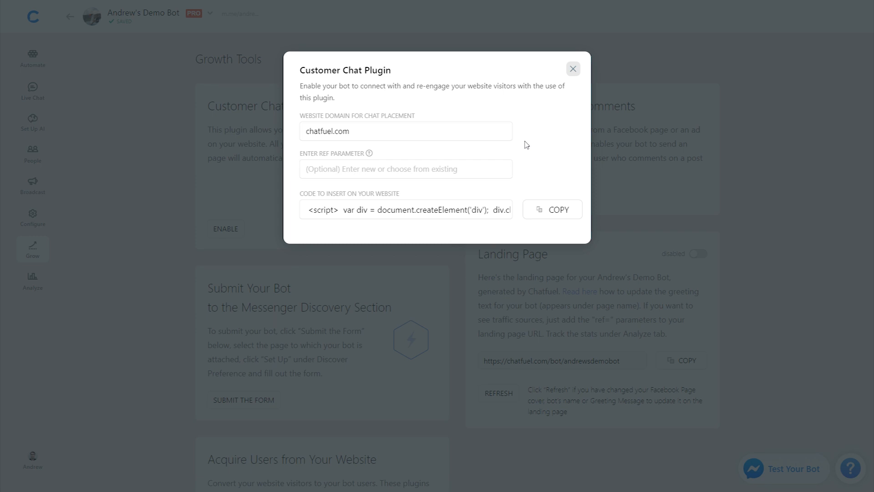
mouse_move(421, 187)
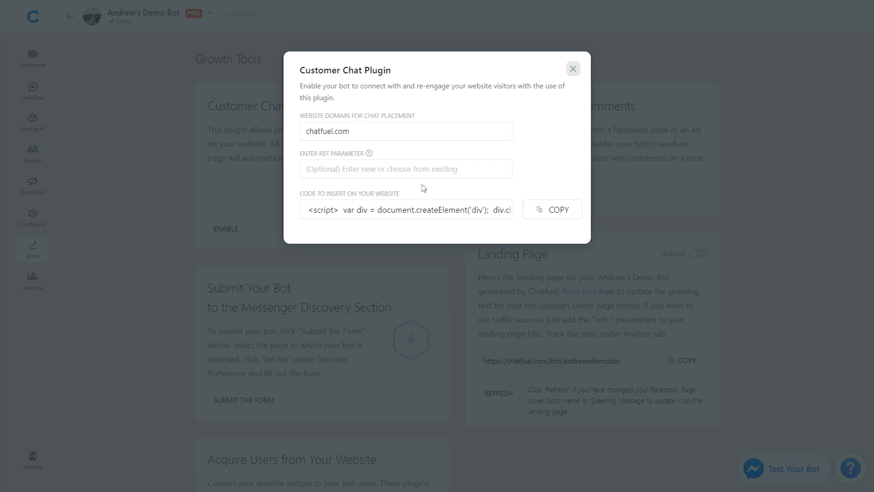
mouse_move(421, 174)
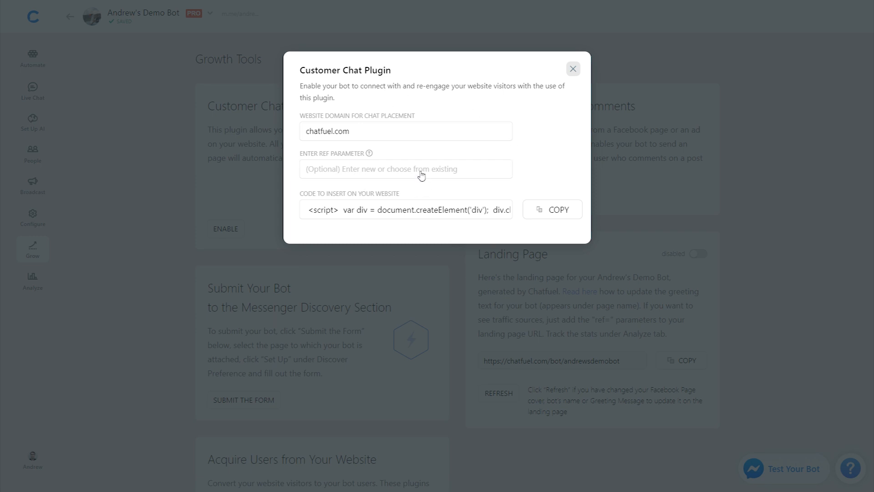
Step: Choose Coupon Code as the chat plugin's ref parameter
click(406, 169)
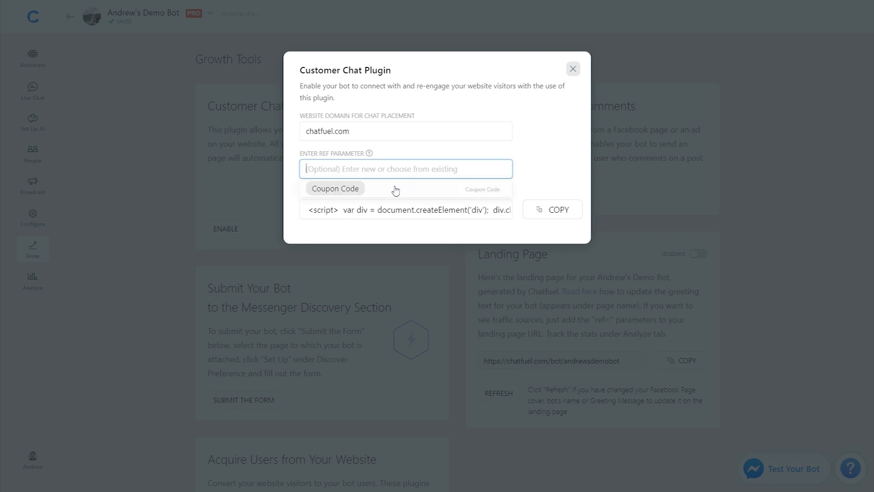
click(335, 187)
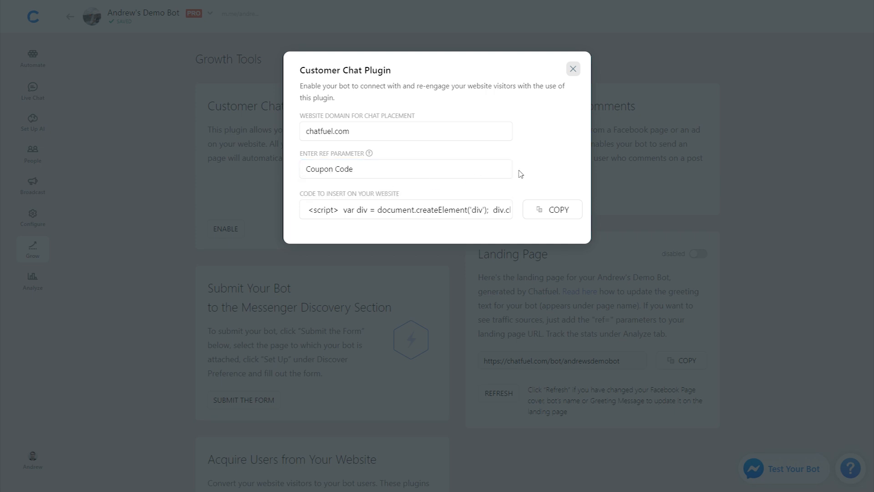
mouse_move(511, 234)
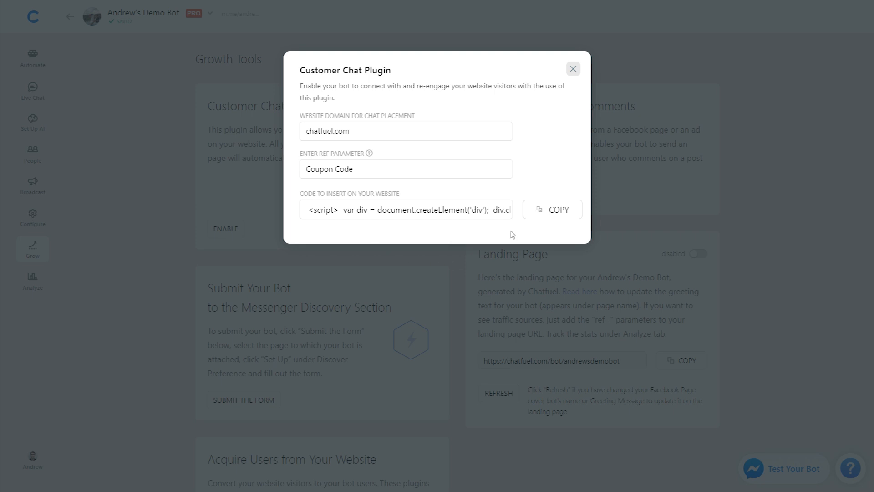
mouse_move(552, 181)
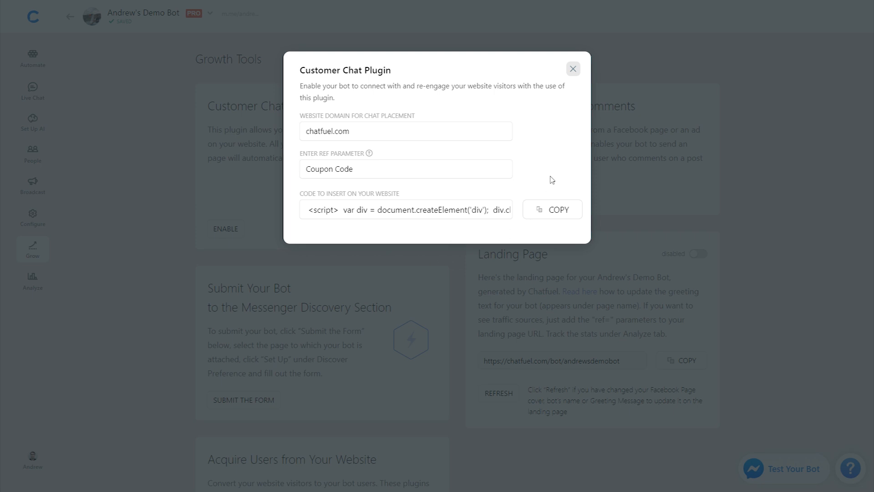